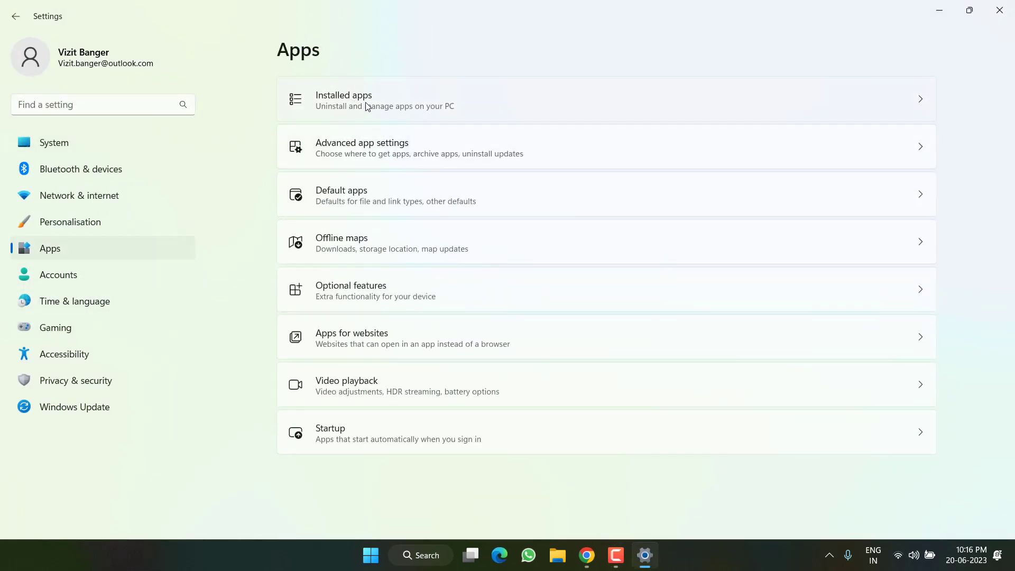
Search the installed apps list for 'roblox', then close Settings.
left_click(344, 100)
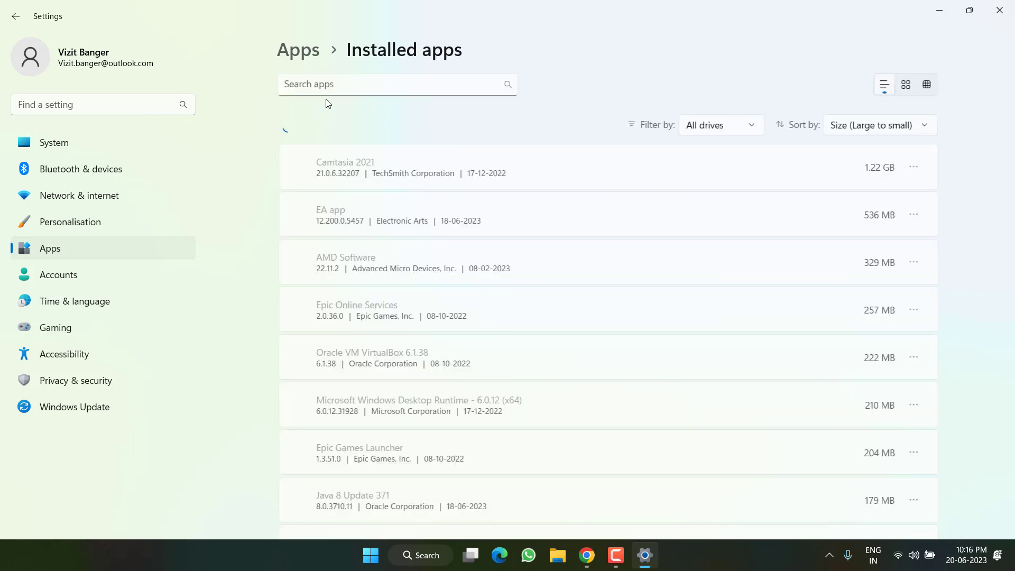
left_click(388, 85)
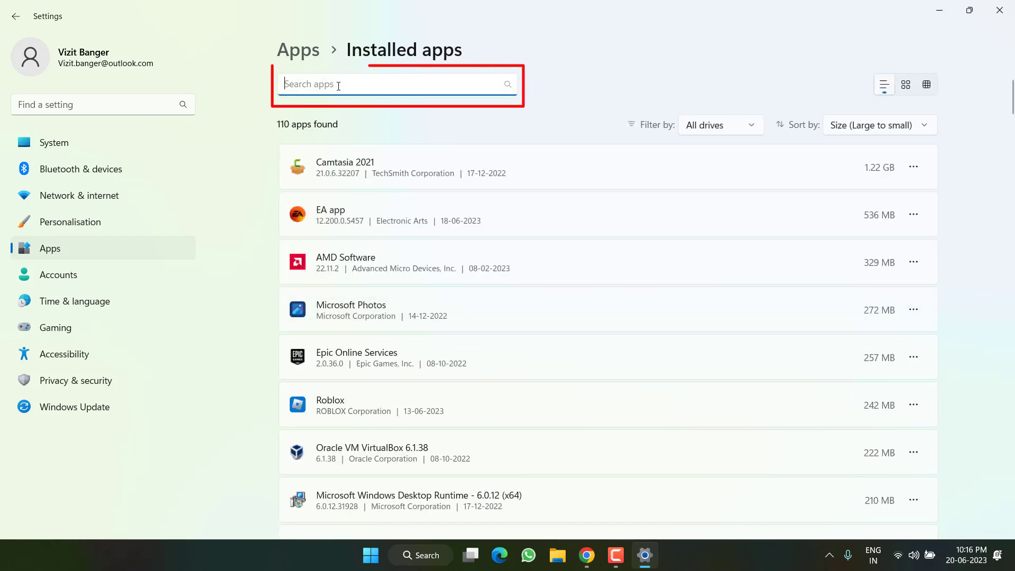
type("roblox")
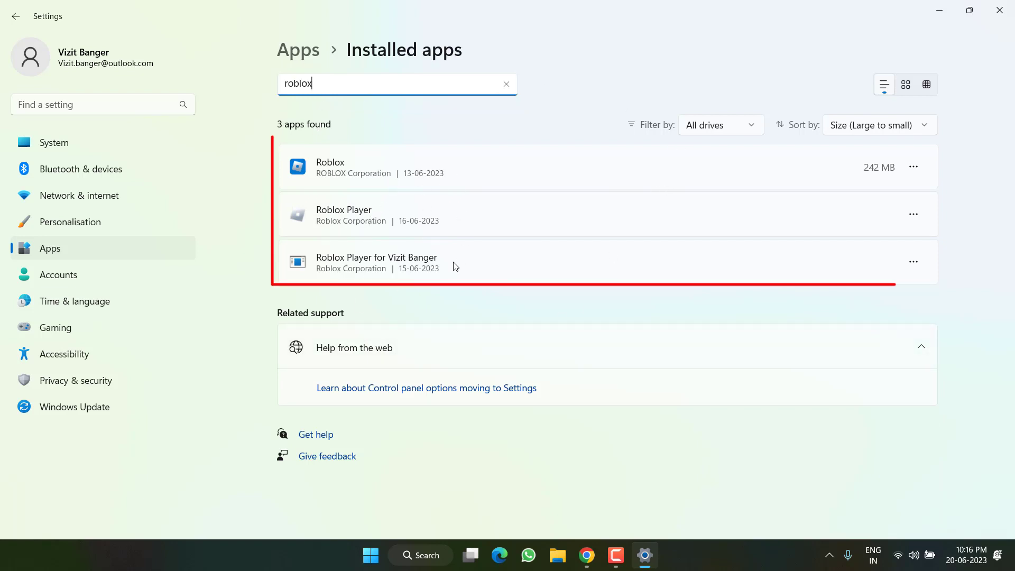
left_click(914, 167)
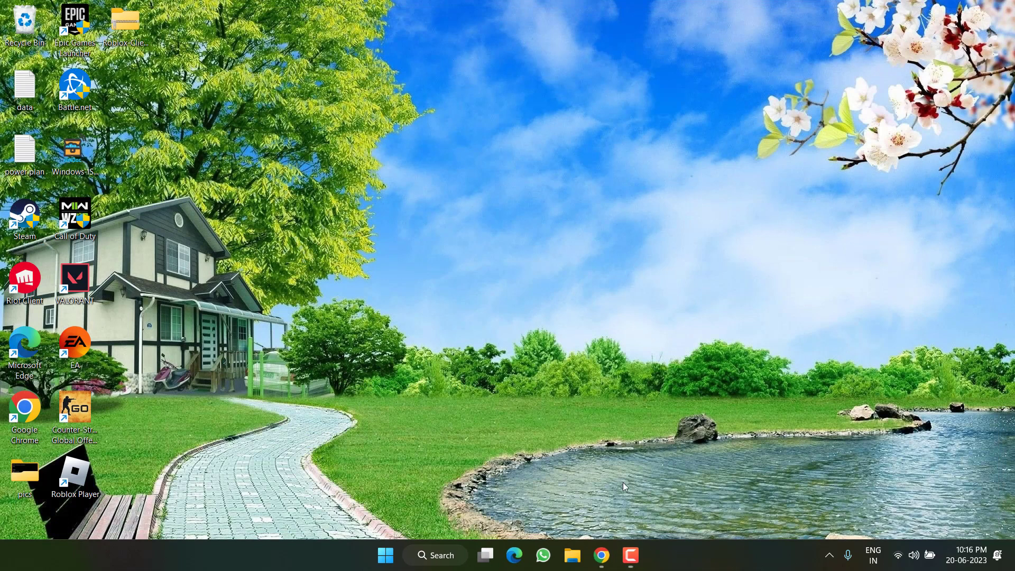
Download RobloxPlayerLauncher from roblox.com, run it and dismiss the install success message.
left_click(601, 555)
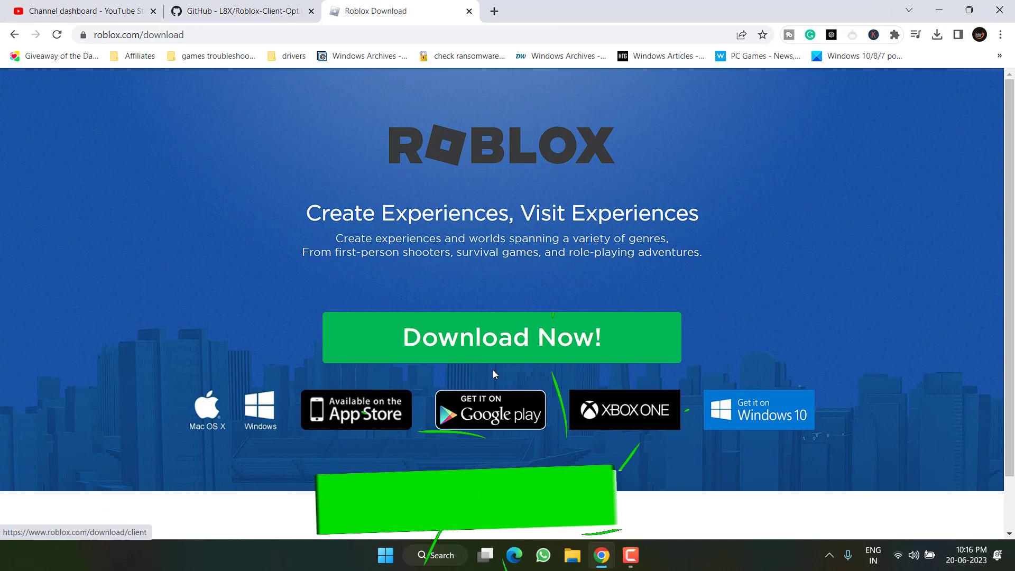
left_click(500, 338)
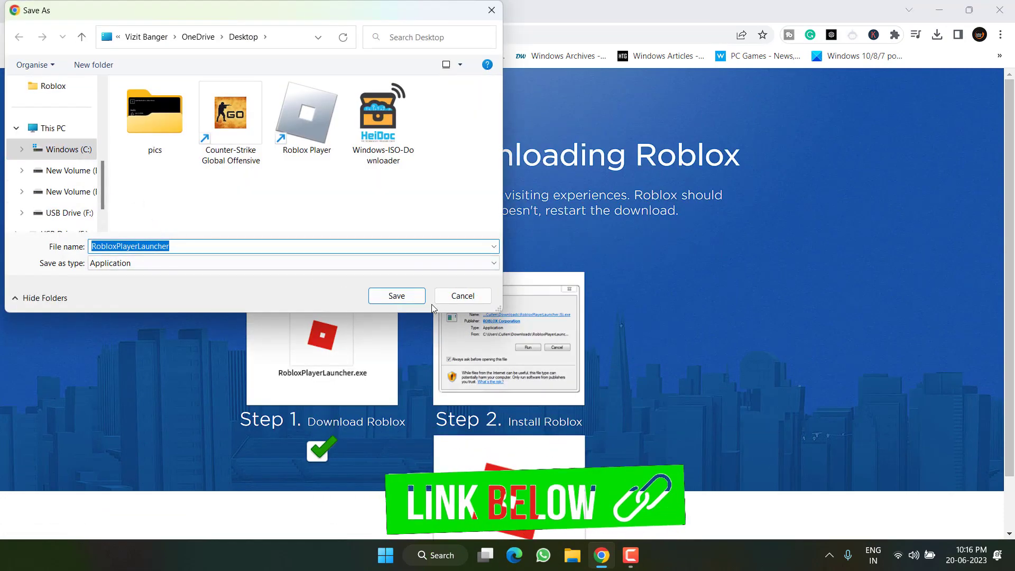
left_click(396, 295)
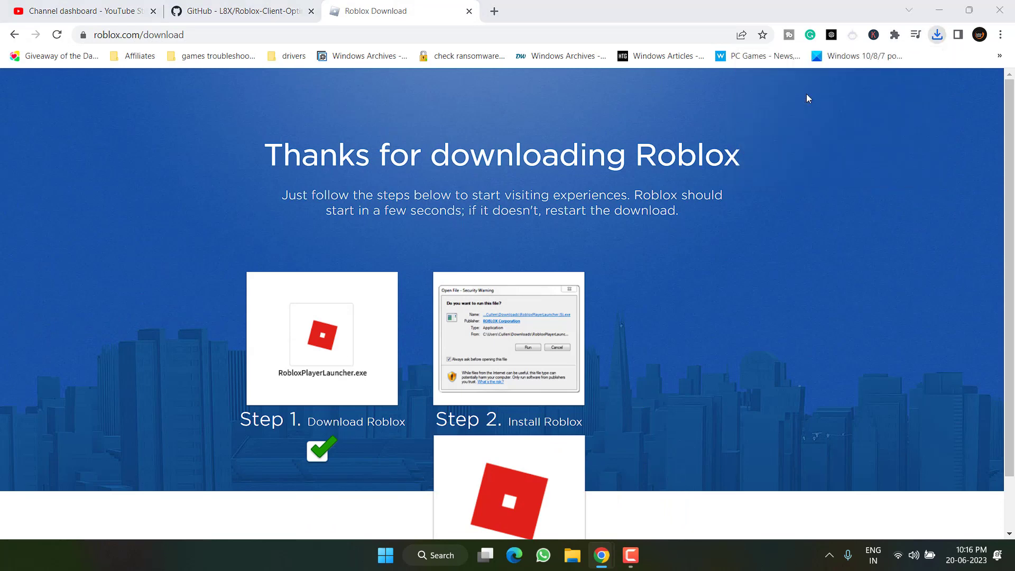
mouse_move(362, 256)
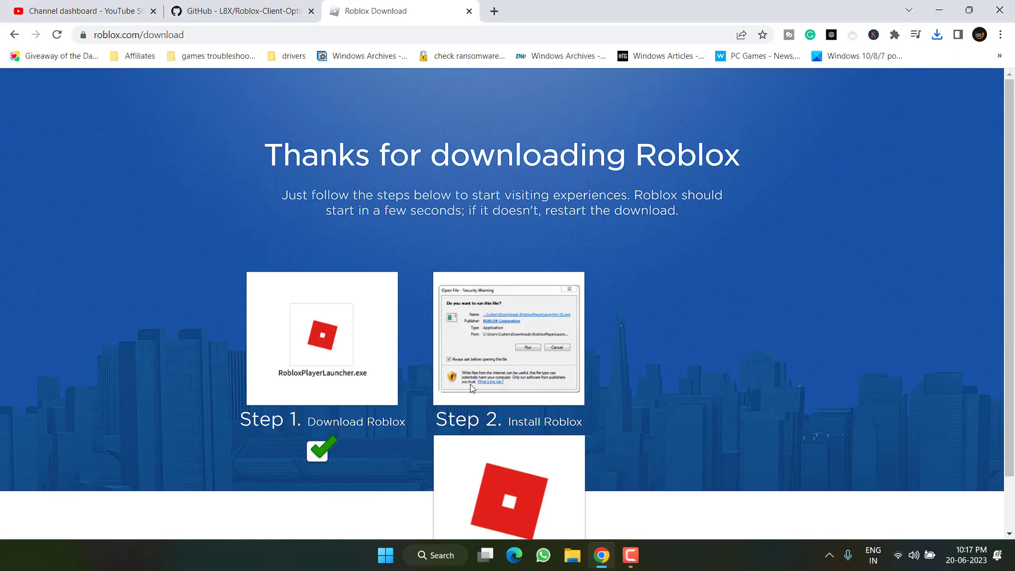
left_click(529, 347)
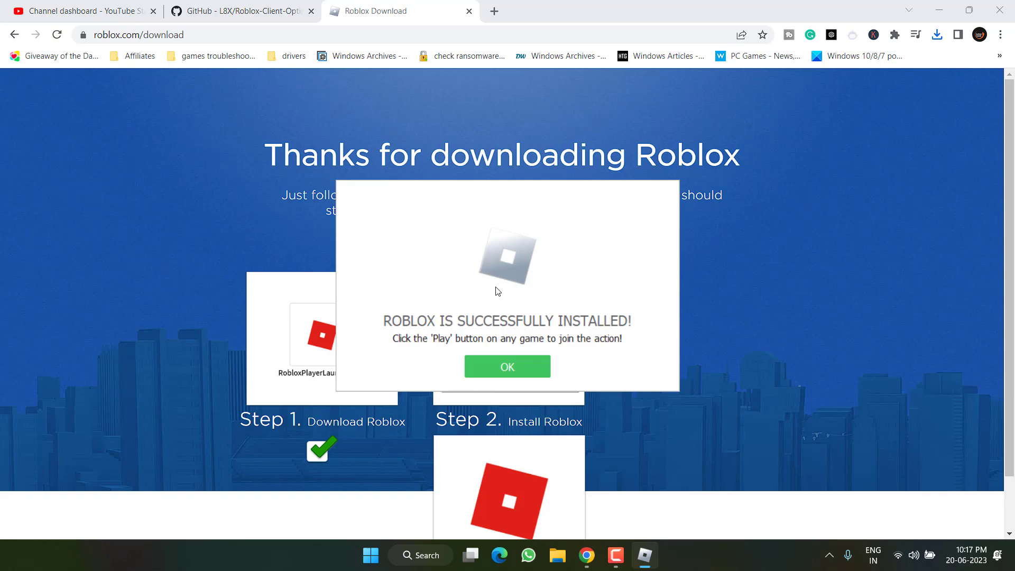
left_click(507, 367)
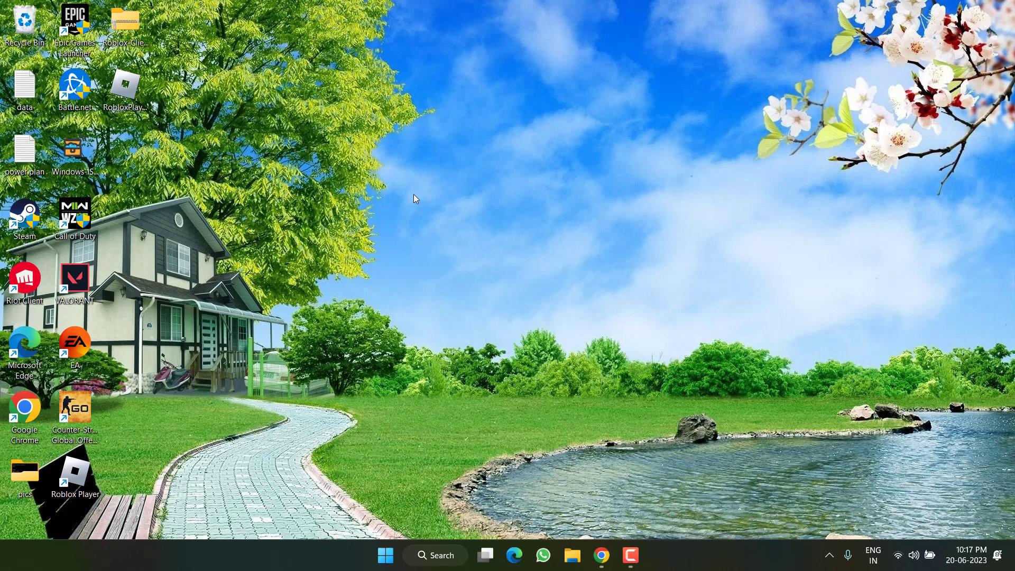
Copy the full contents of ClientAppSettings.json from the Roblox-Client-Optimizer repository.
left_click(602, 556)
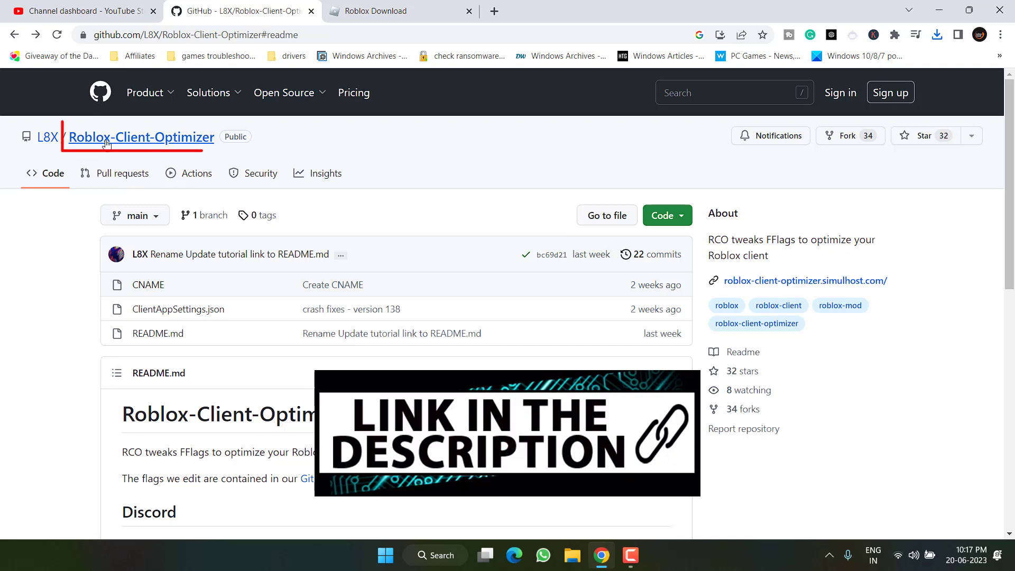
mouse_move(161, 137)
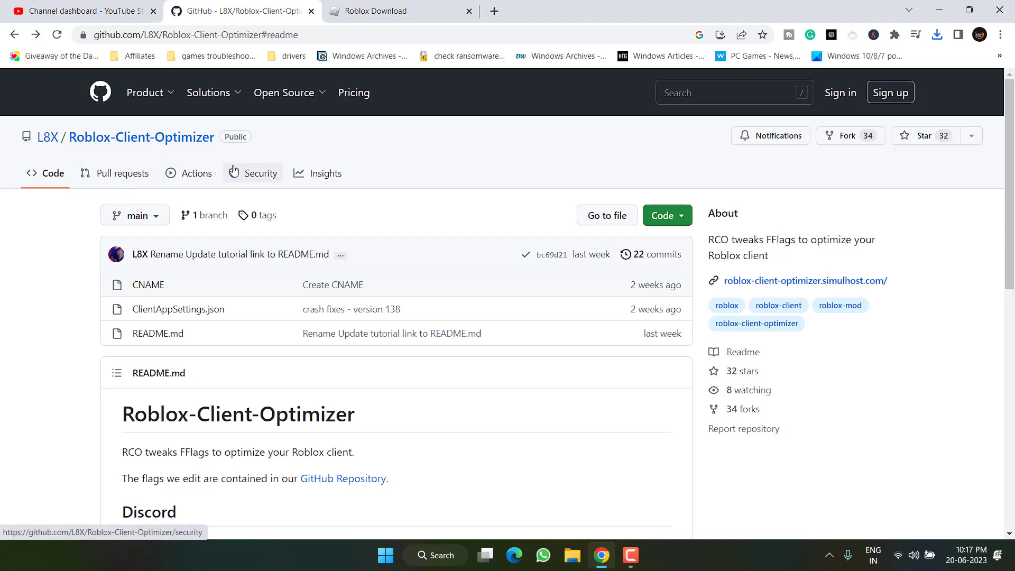
mouse_move(178, 309)
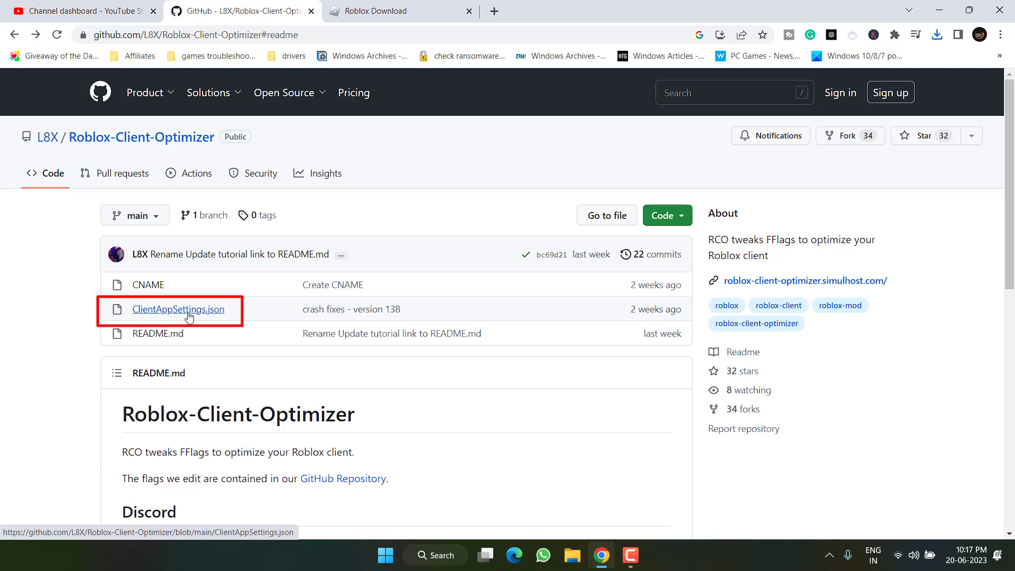
left_click(177, 308)
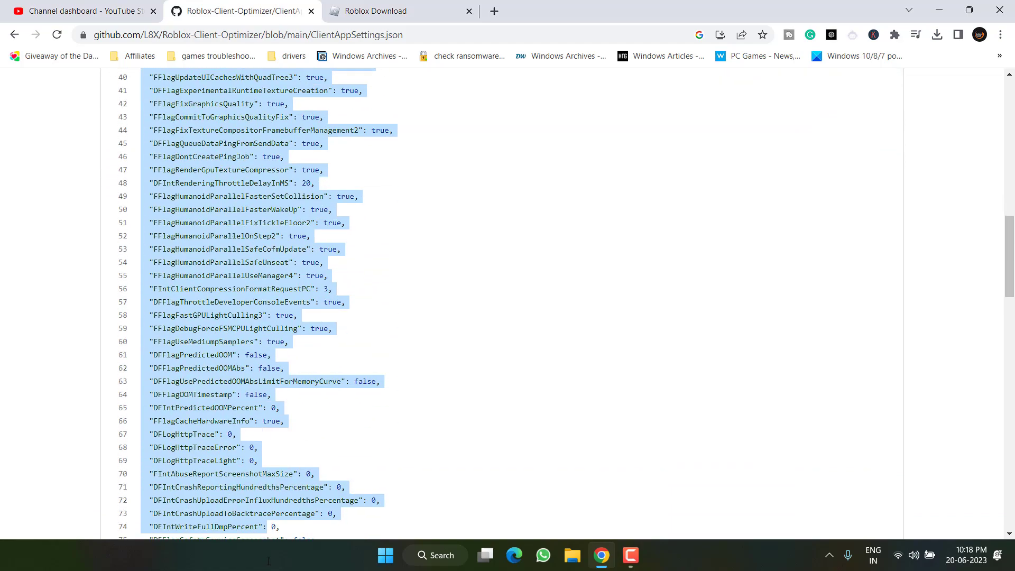
scroll("down", 3)
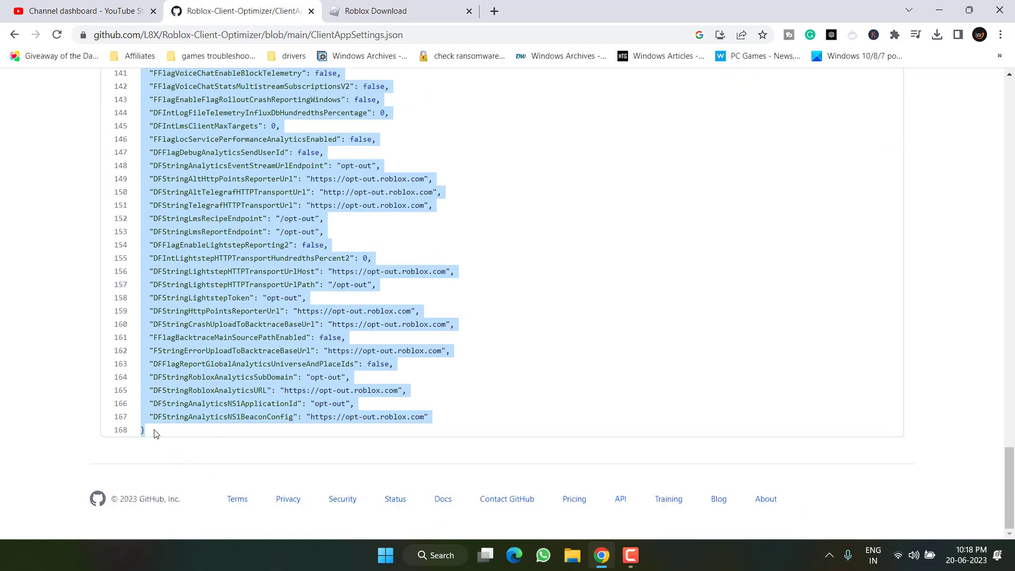
right_click(263, 340)
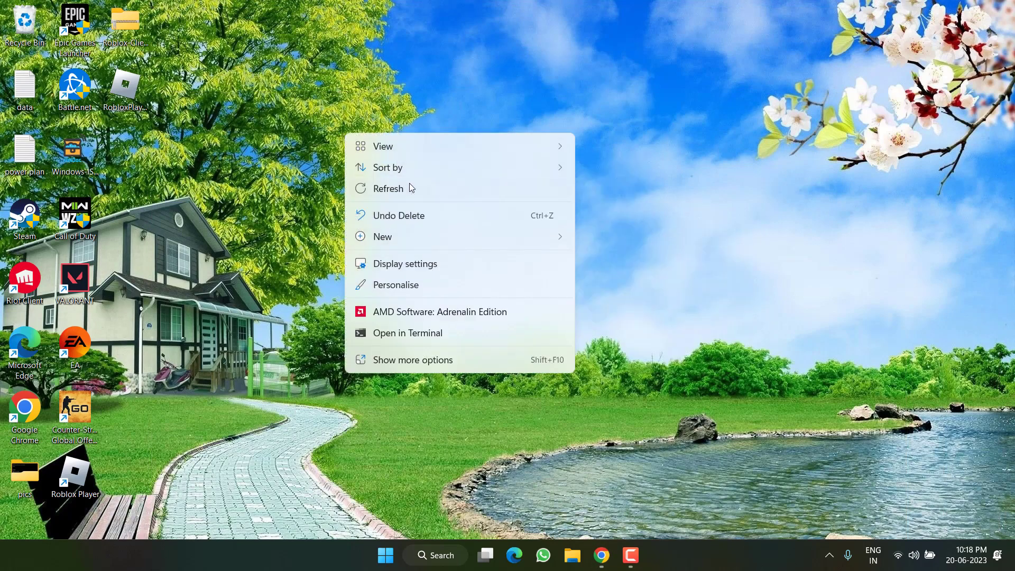
Create a new text document on the desktop, paste the settings and start Save As.
left_click(382, 236)
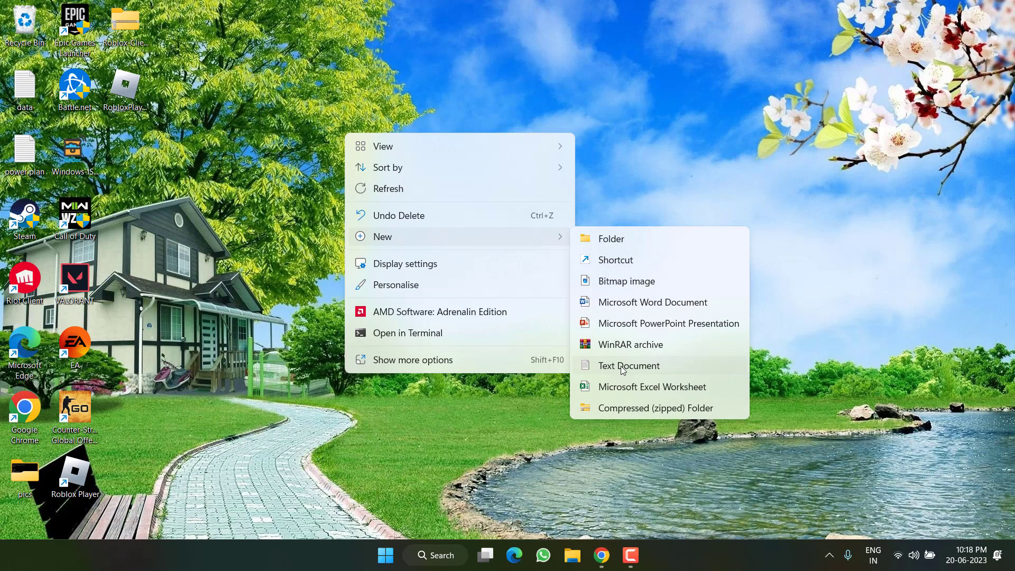
left_click(628, 366)
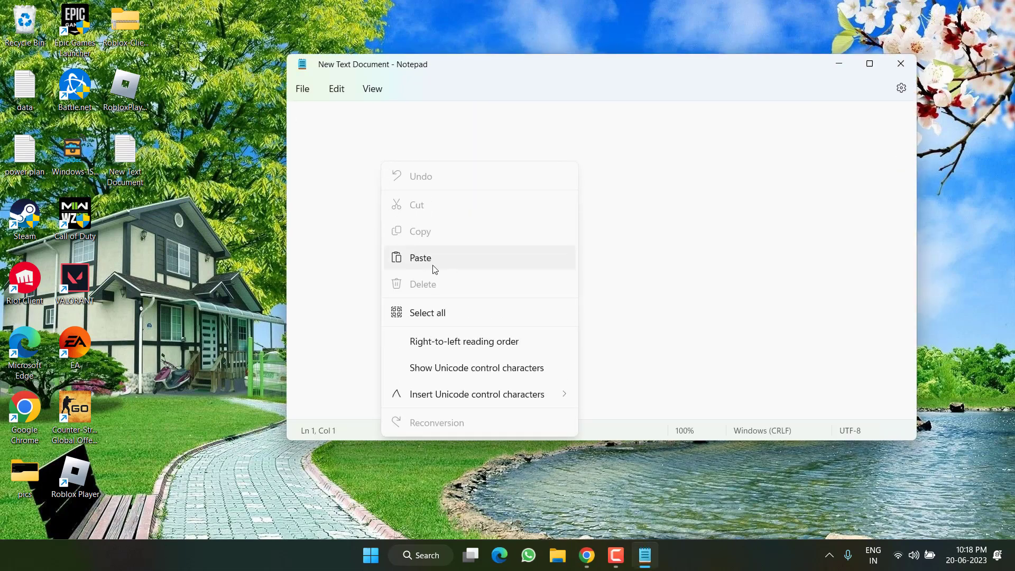
left_click(420, 258)
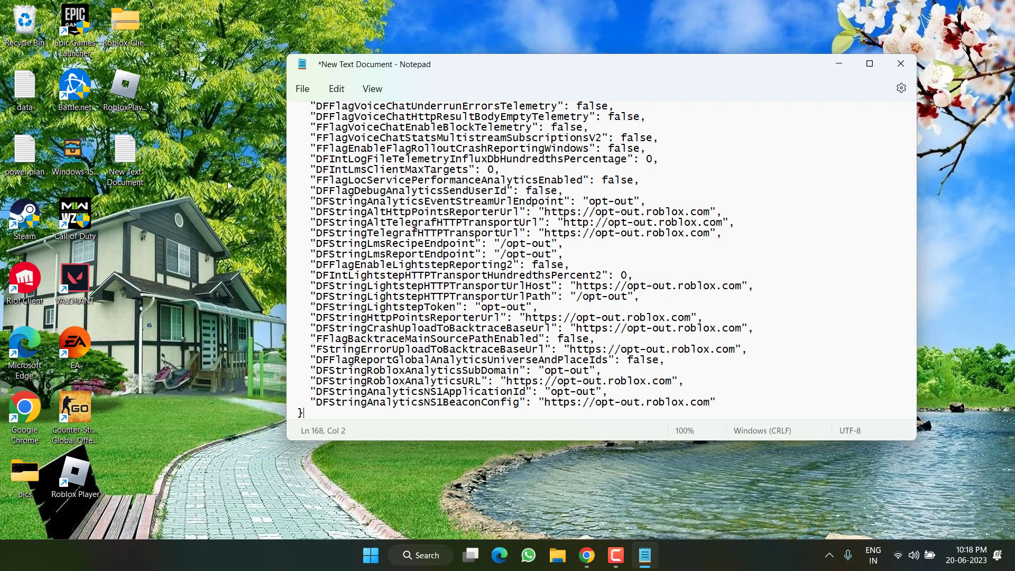
left_click(302, 89)
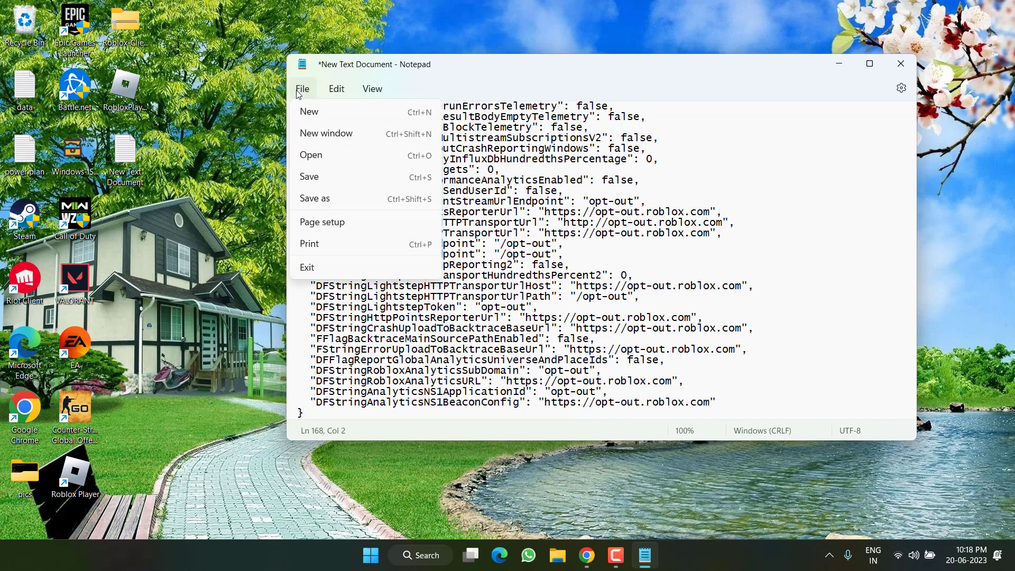
left_click(315, 198)
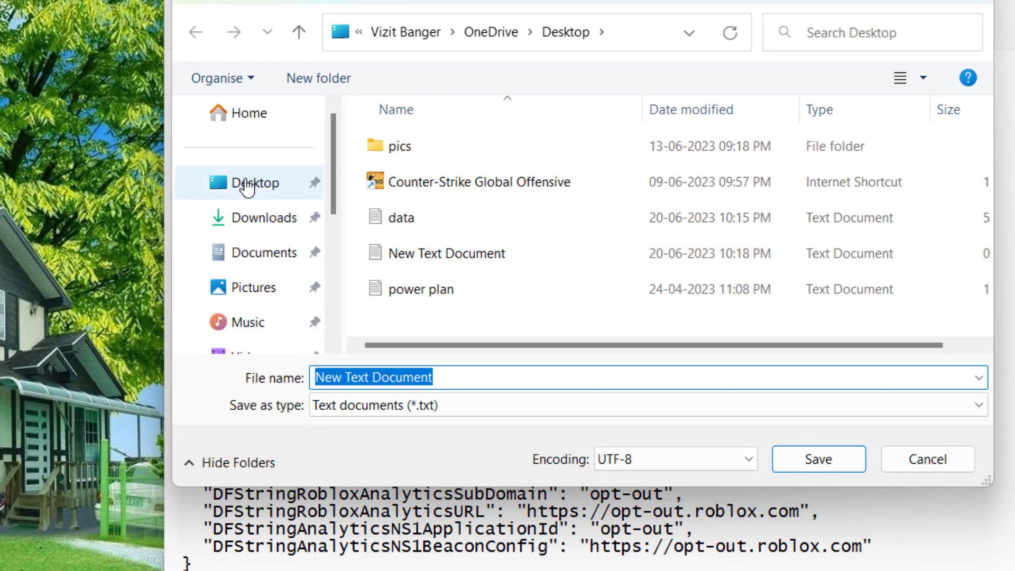
Save to Desktop as ClientAppSettings.Json with Save as type set to All files.
left_click(256, 182)
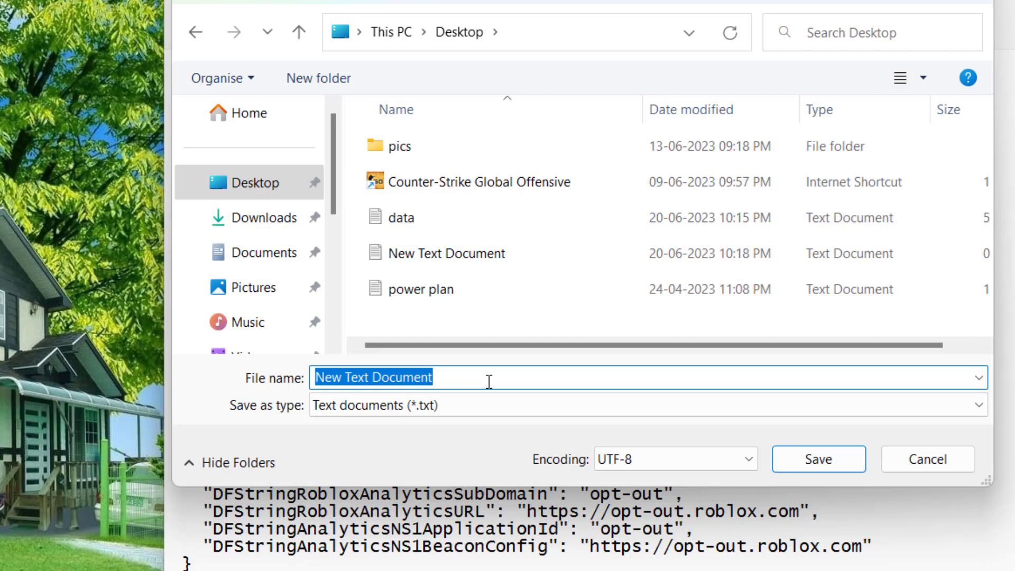
type("Client")
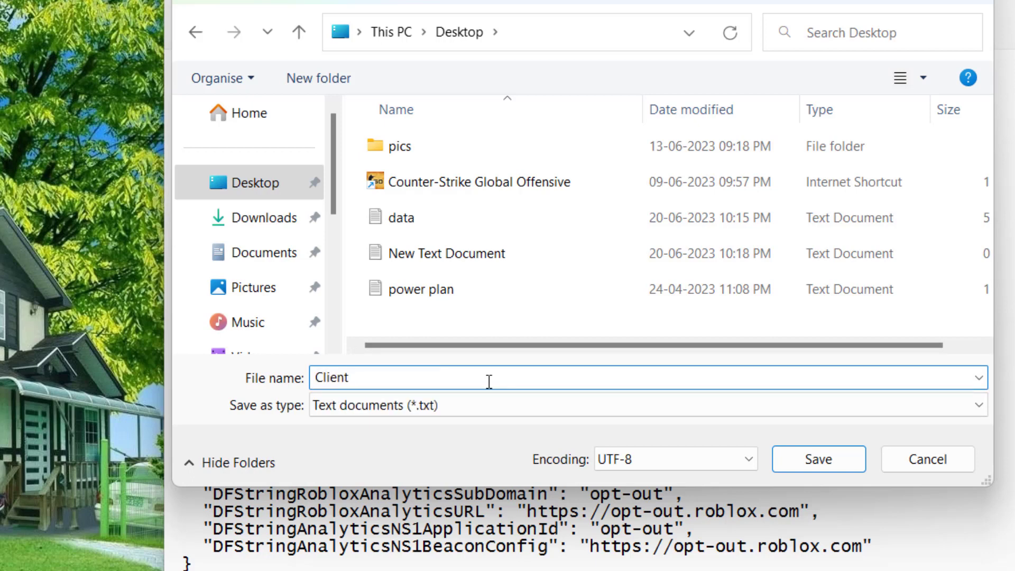
type("AppSetti")
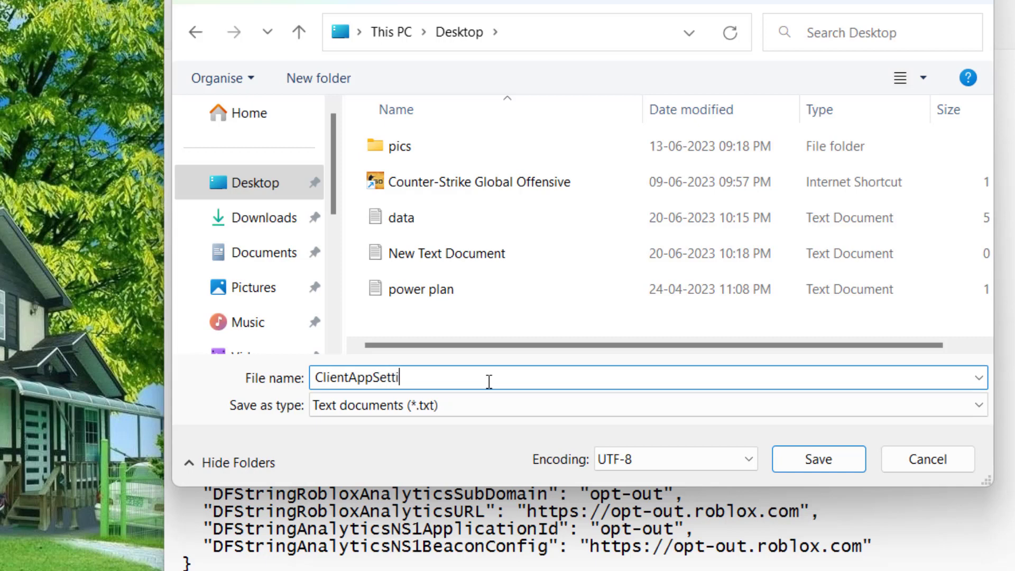
type("ngs.J")
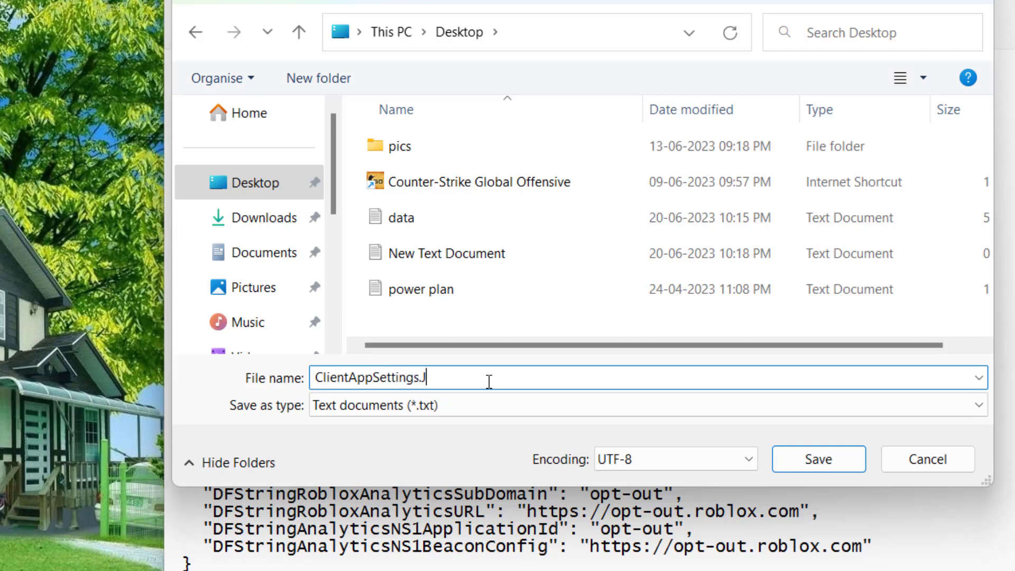
type("son")
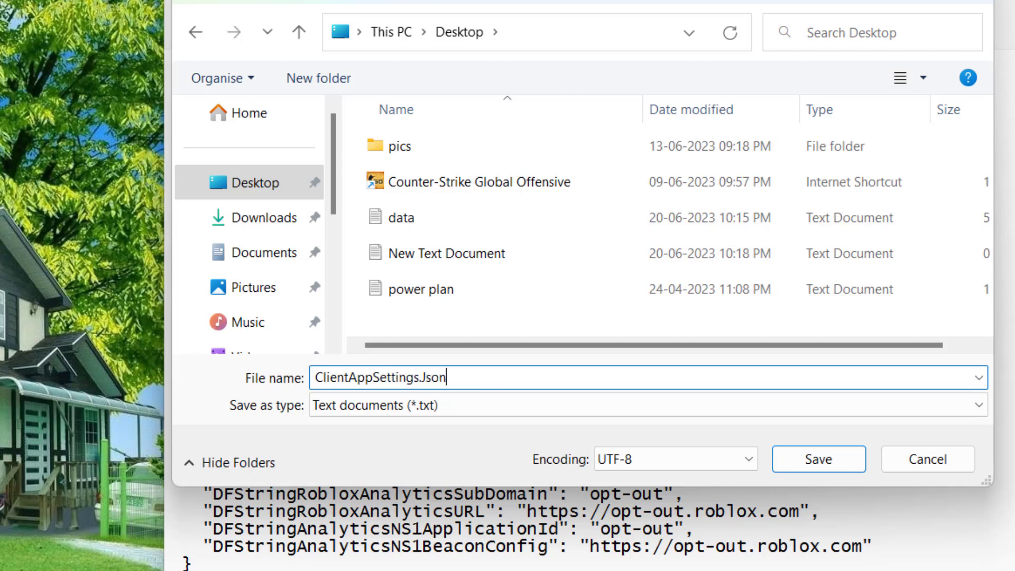
mouse_move(287, 435)
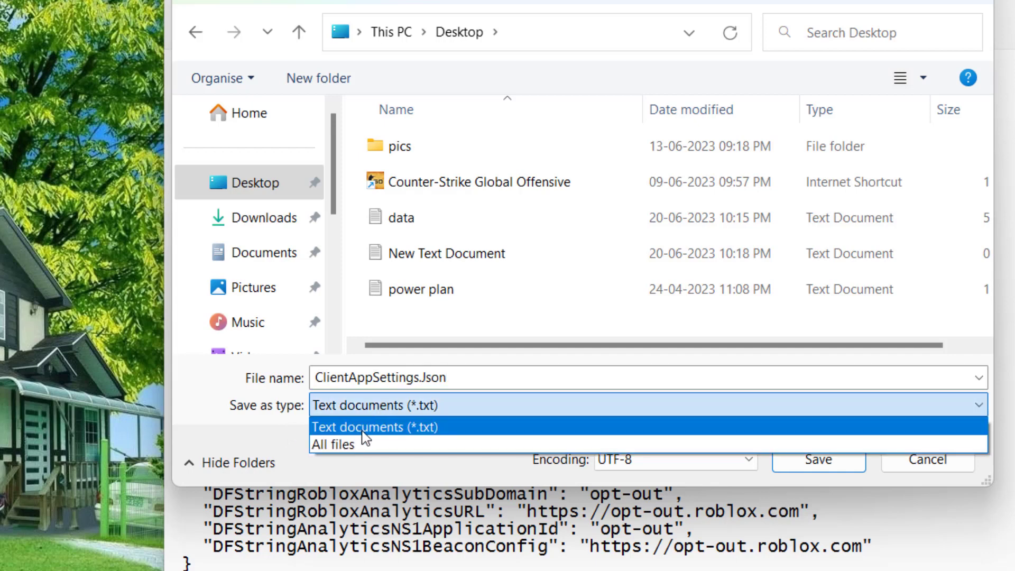
left_click(333, 444)
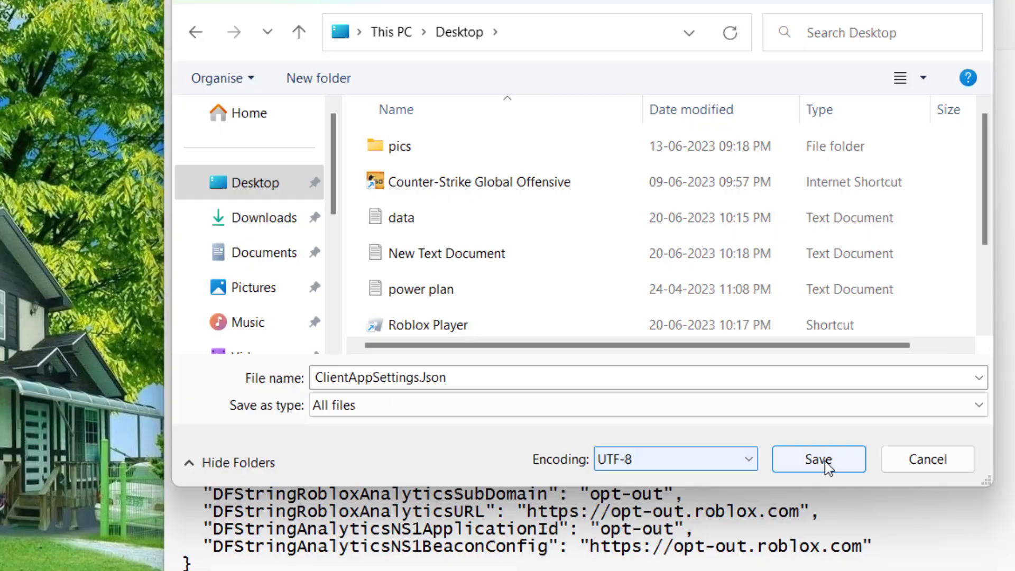
left_click(818, 459)
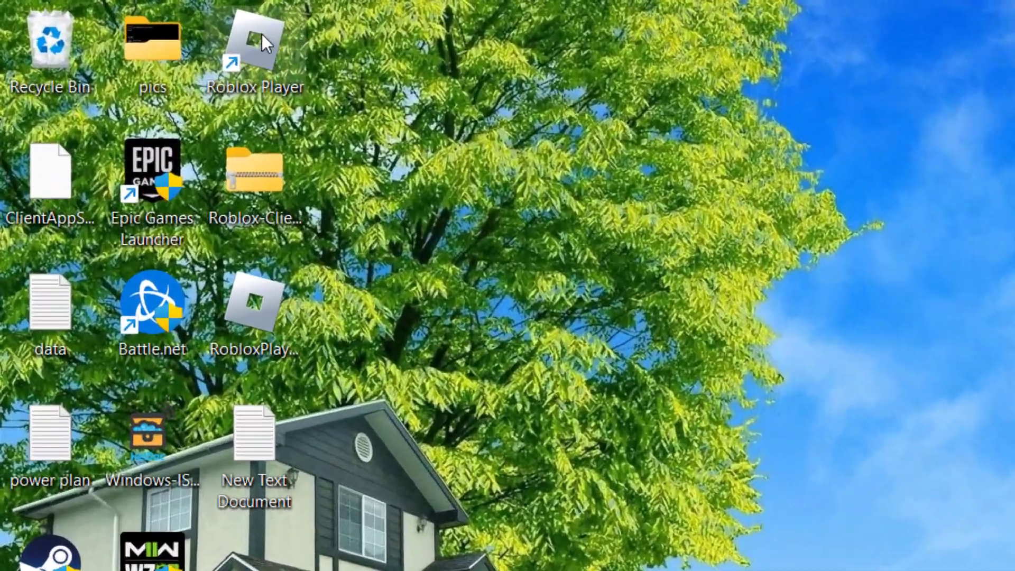
Reach Roblox Player's file location, the version-21bedf9513a74867 folder under Program Files (x86).
right_click(255, 45)
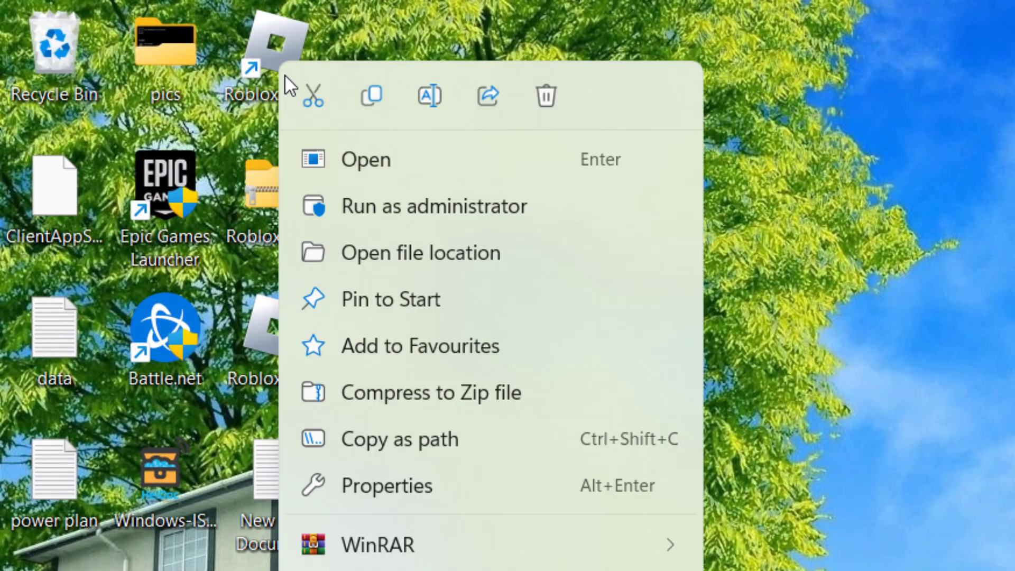
left_click(421, 253)
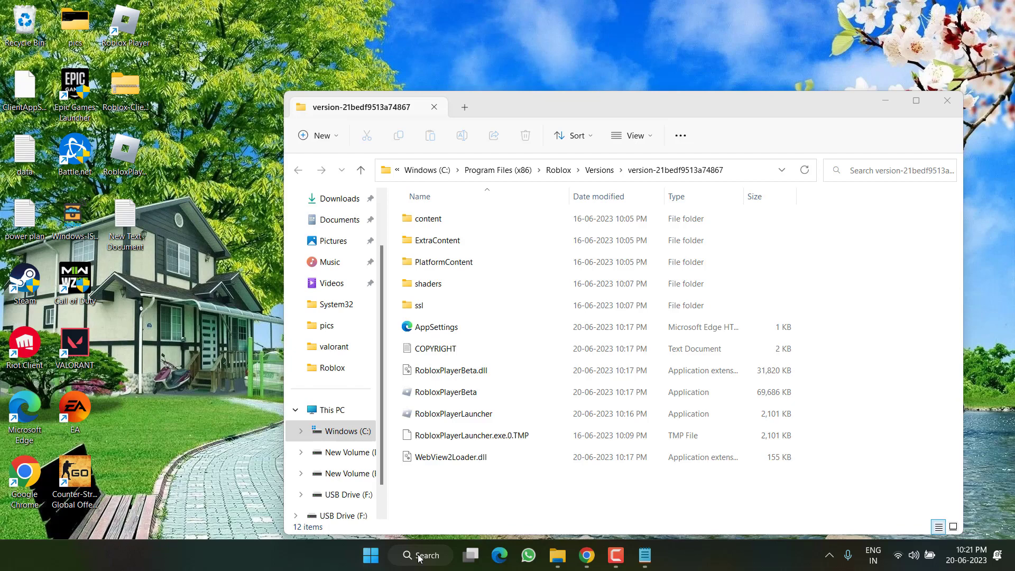
left_click(420, 555)
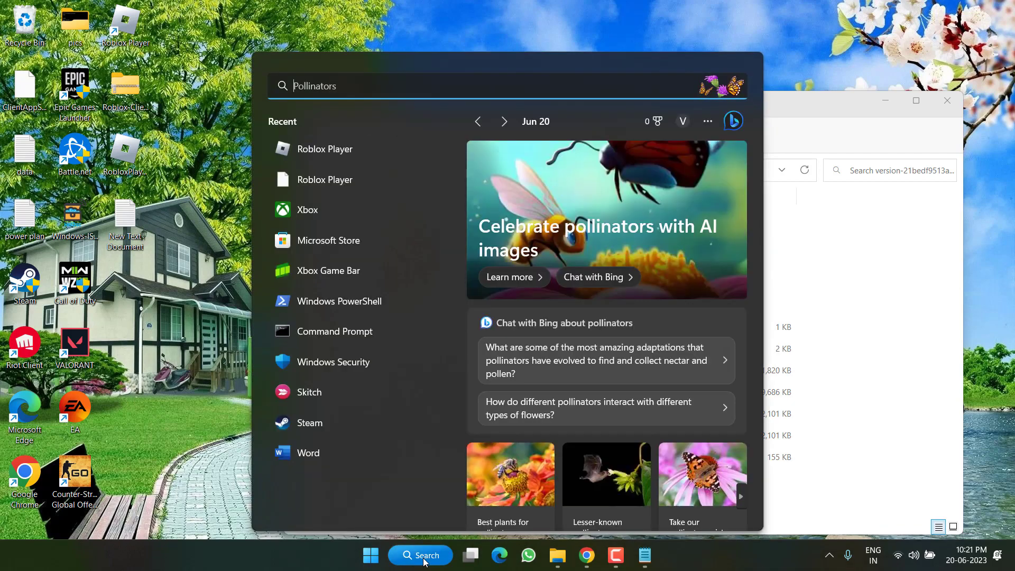
type("roblox player")
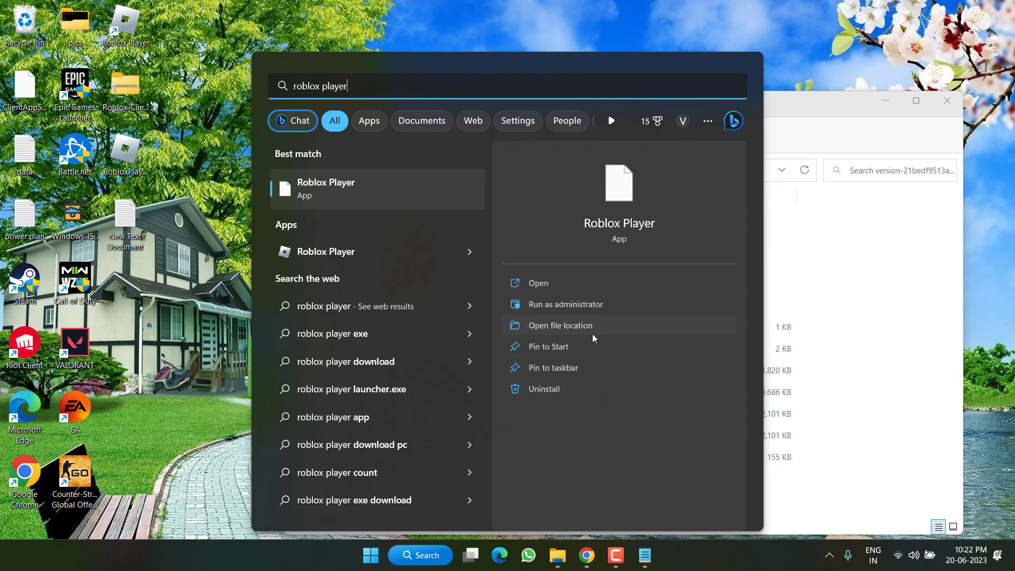
left_click(560, 325)
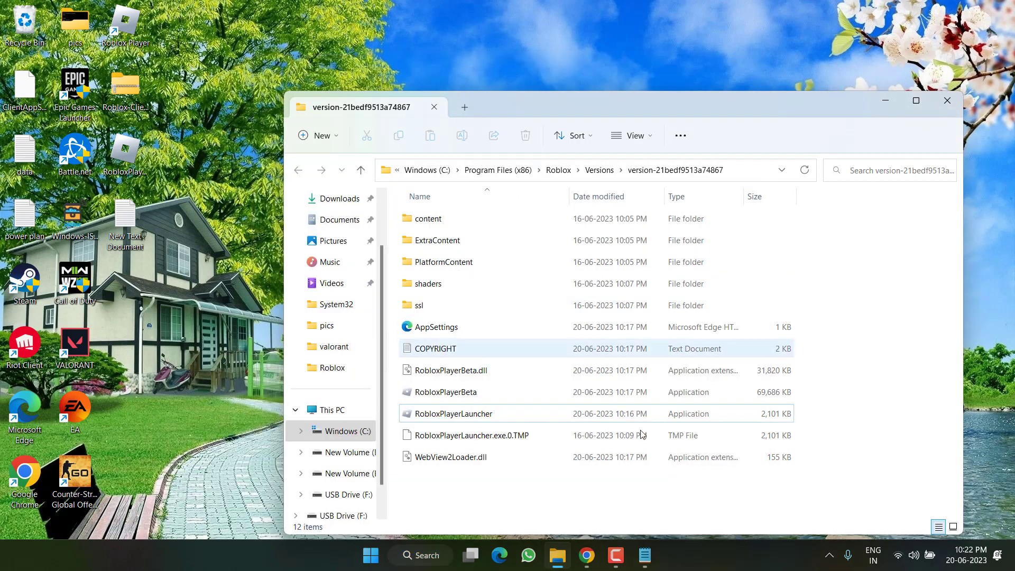
left_click(449, 370)
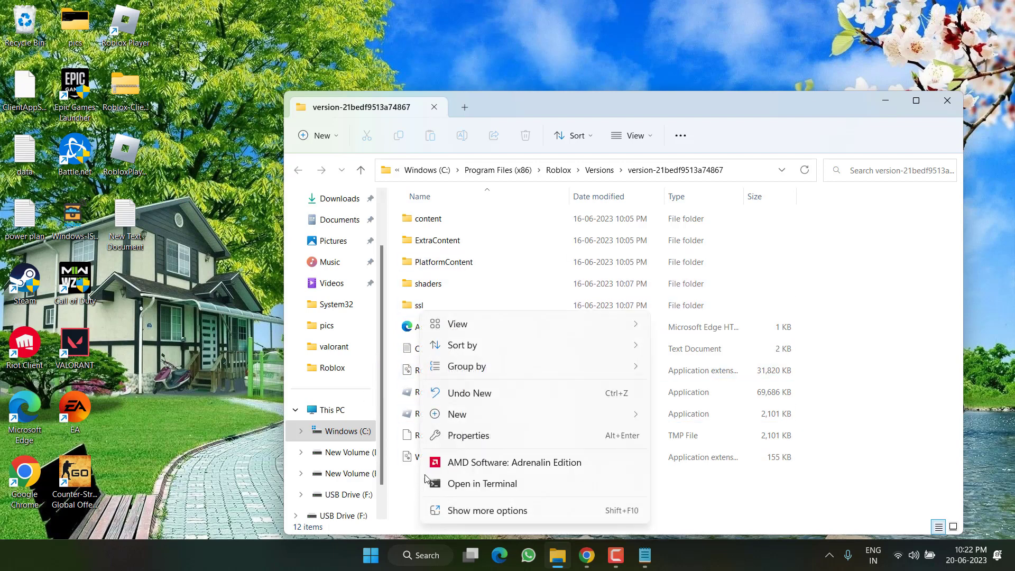
mouse_move(457, 413)
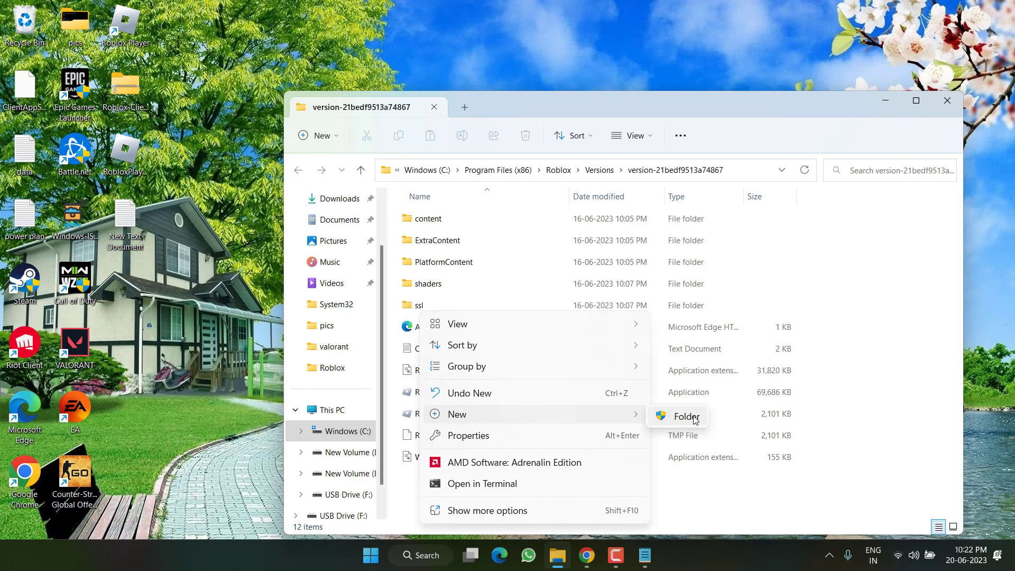
Create a new folder named ClientSettings inside the version folder.
left_click(688, 417)
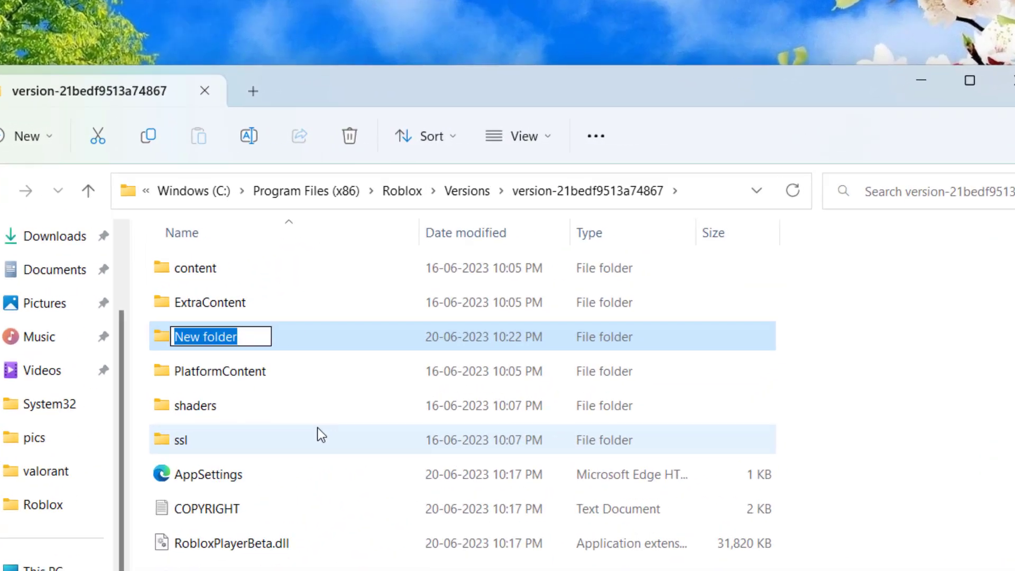
type("ClientS")
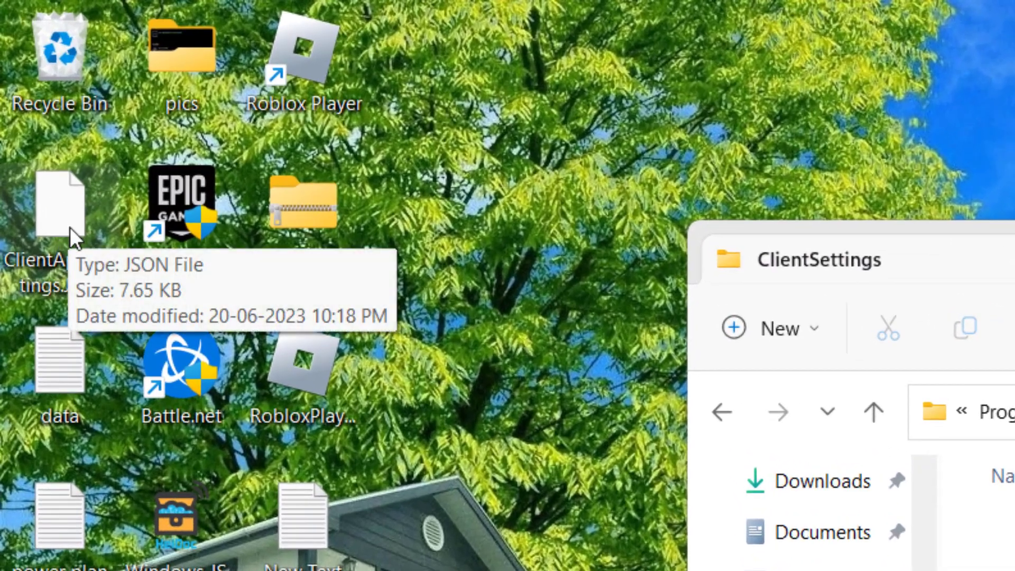
Copy ClientAppSettings.json into ClientSettings, continuing past the administrator permission prompt.
right_click(59, 204)
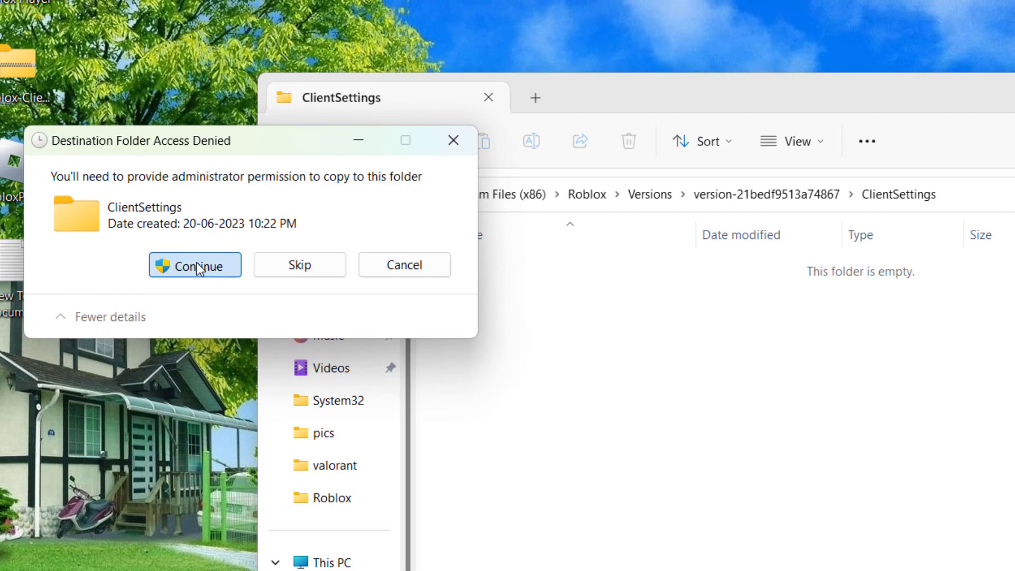
left_click(194, 264)
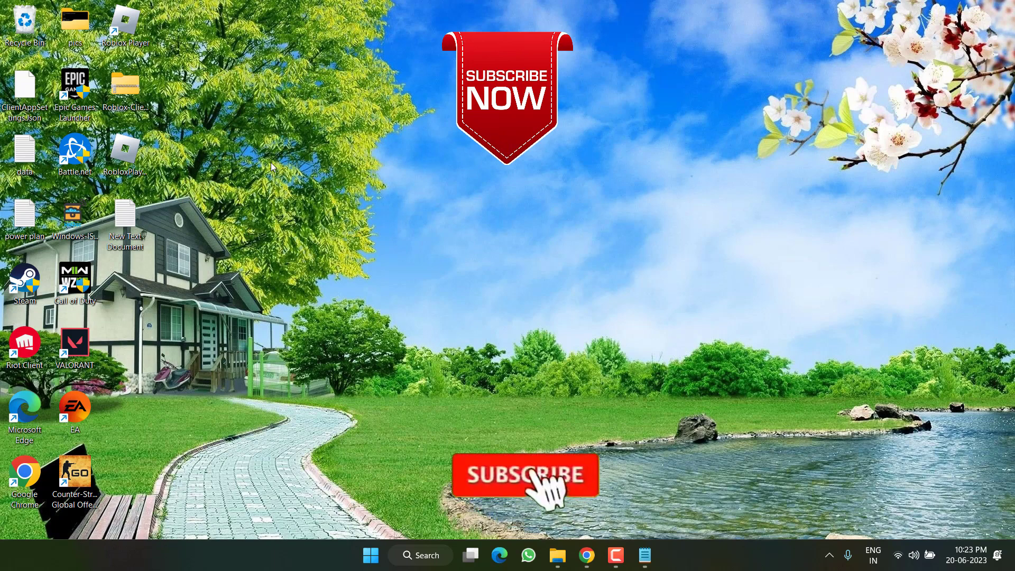
left_click(524, 475)
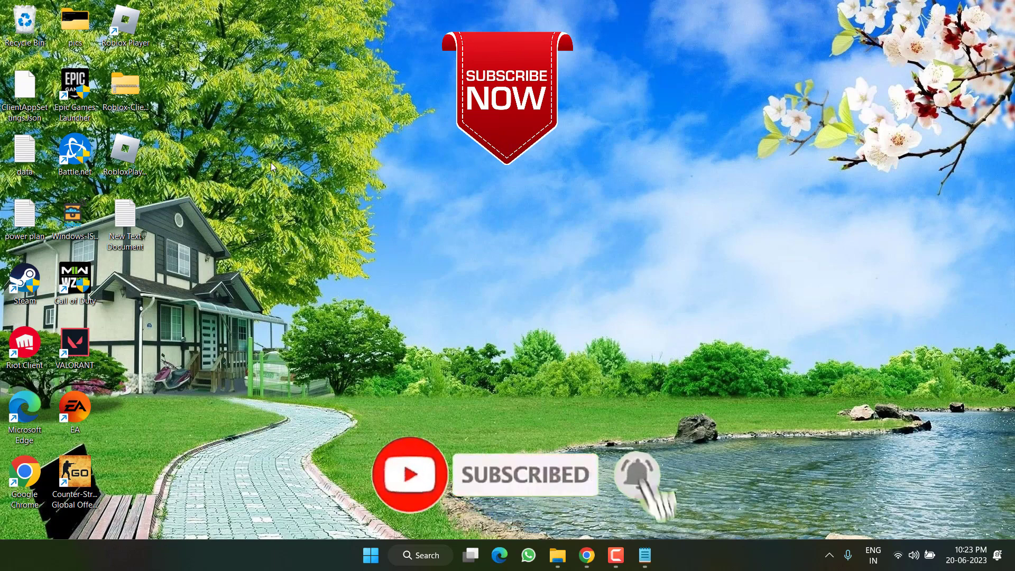